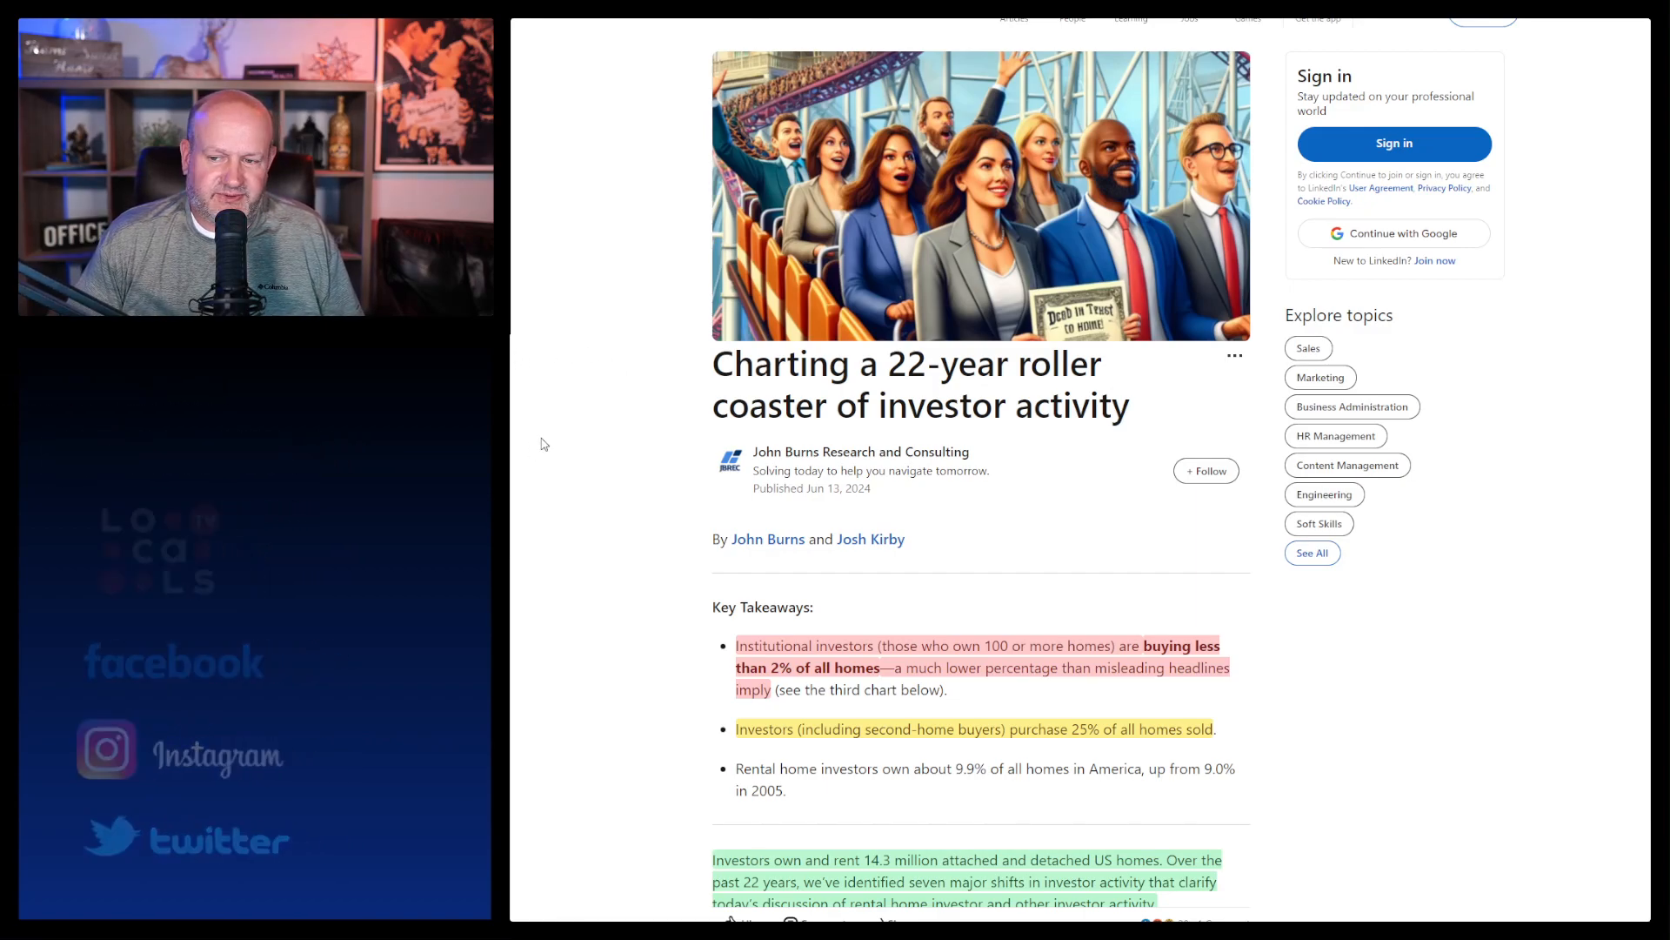
{"action": "scroll", "scroll_direction": "down", "scroll_amount": 3}
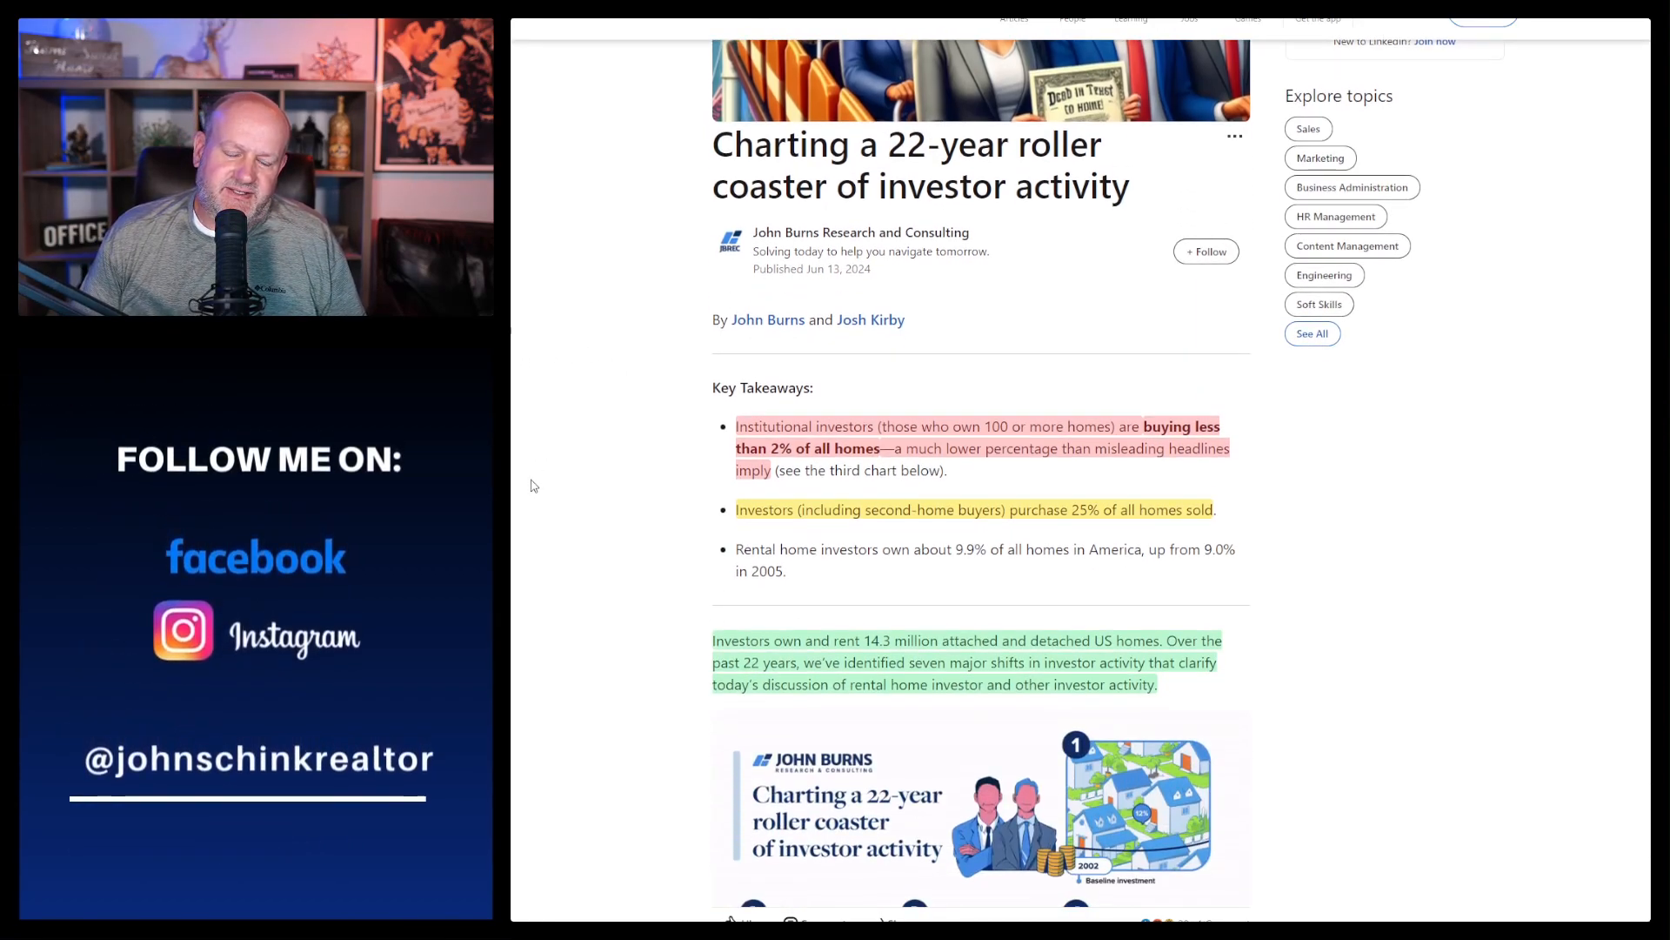
{"action": "mouse_move", "coordinate": [549, 407]}
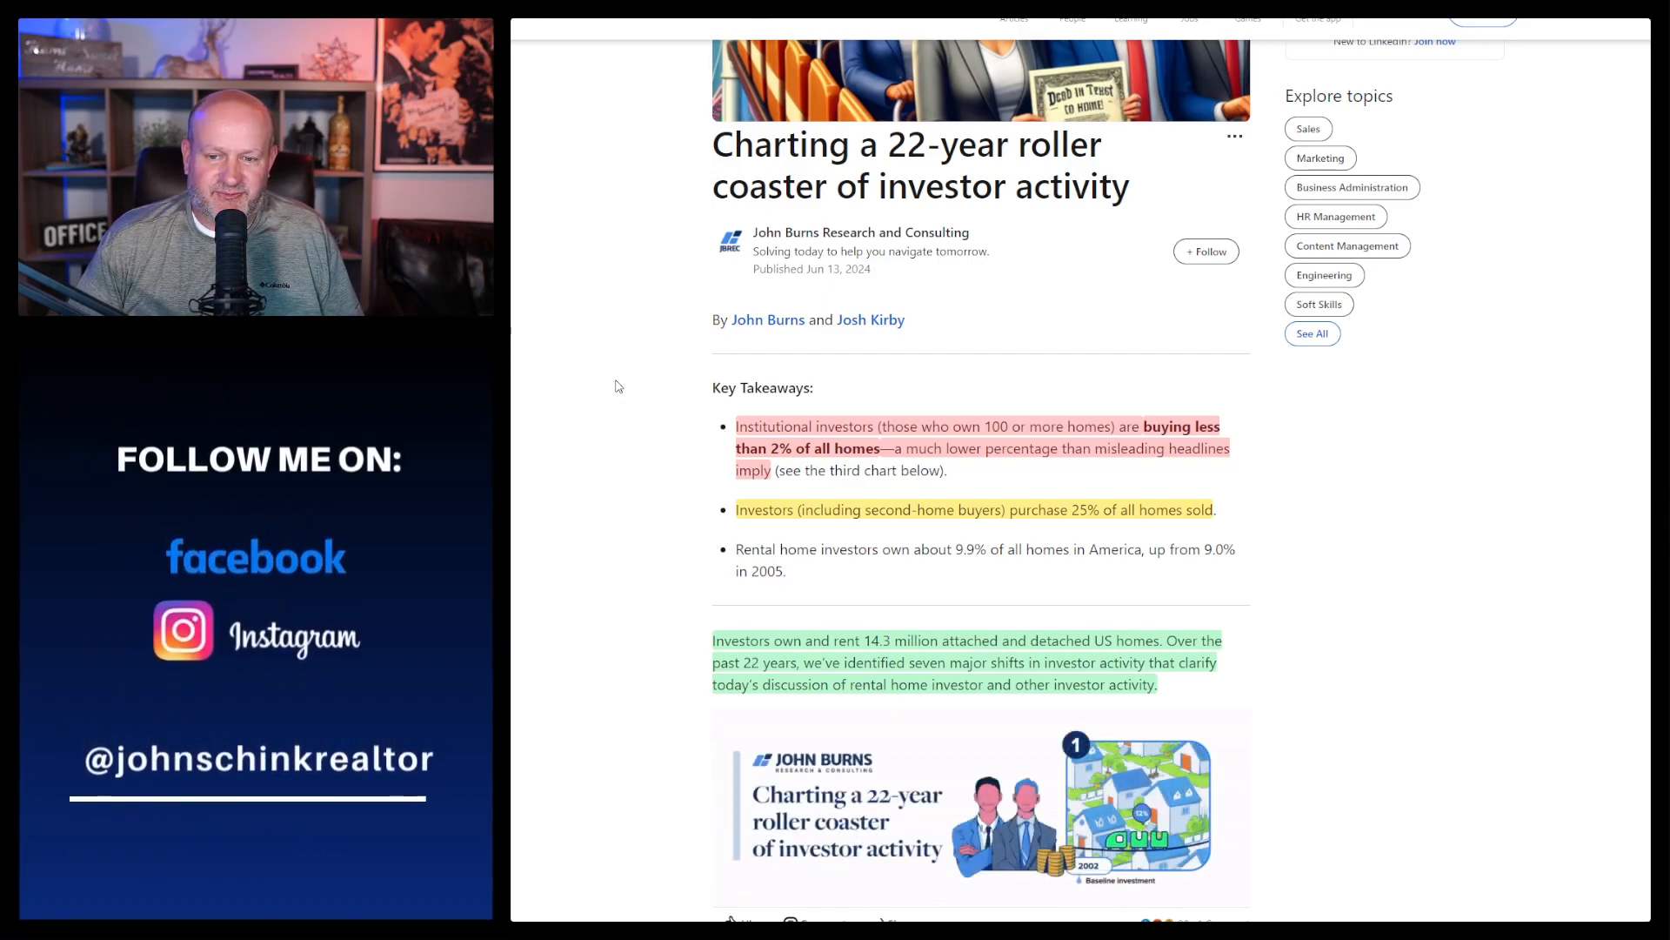
{"action": "mouse_move", "coordinate": [617, 367]}
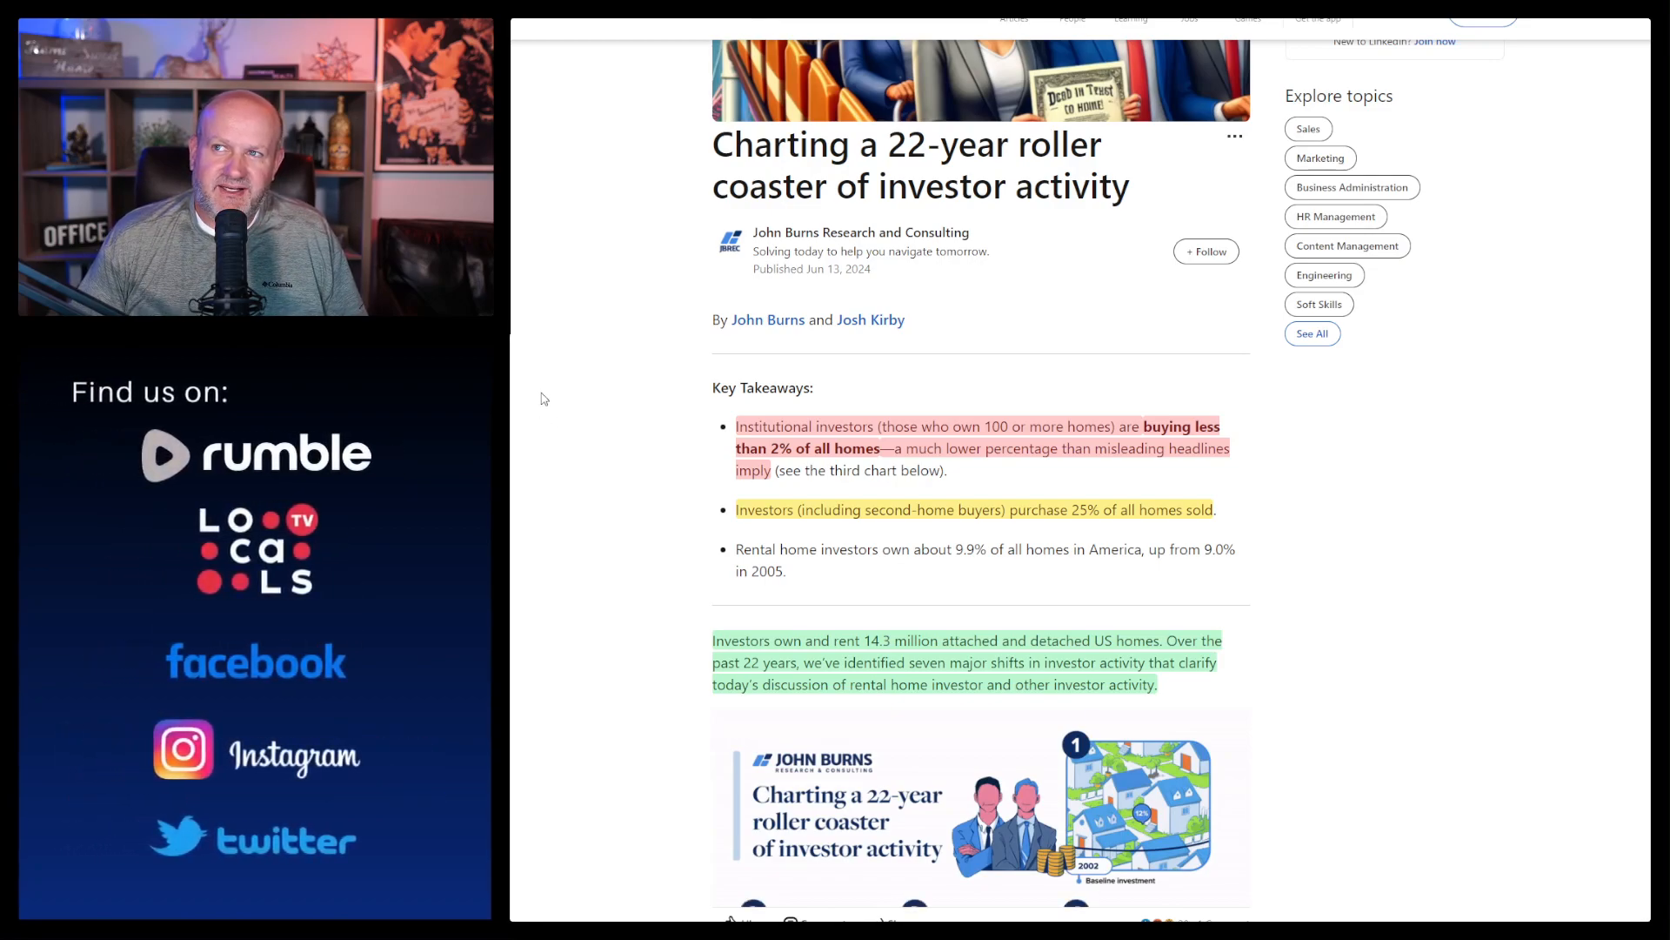
{"action": "scroll", "scroll_direction": "down", "scroll_amount": 3}
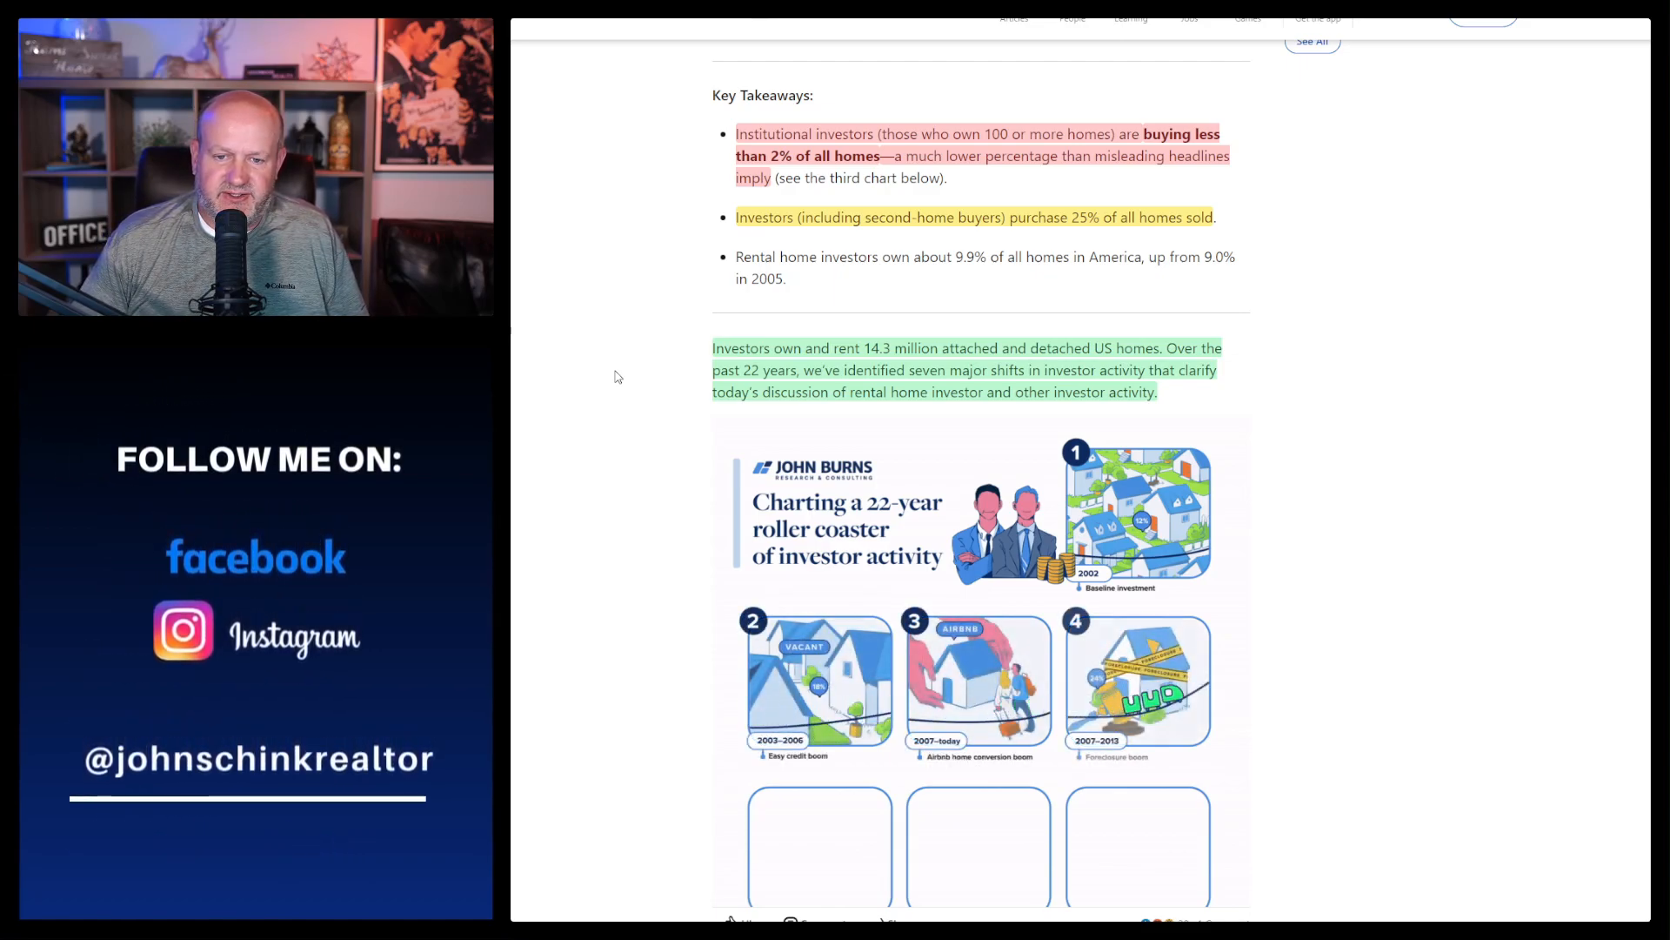
{"action": "scroll", "scroll_direction": "down", "scroll_amount": 3}
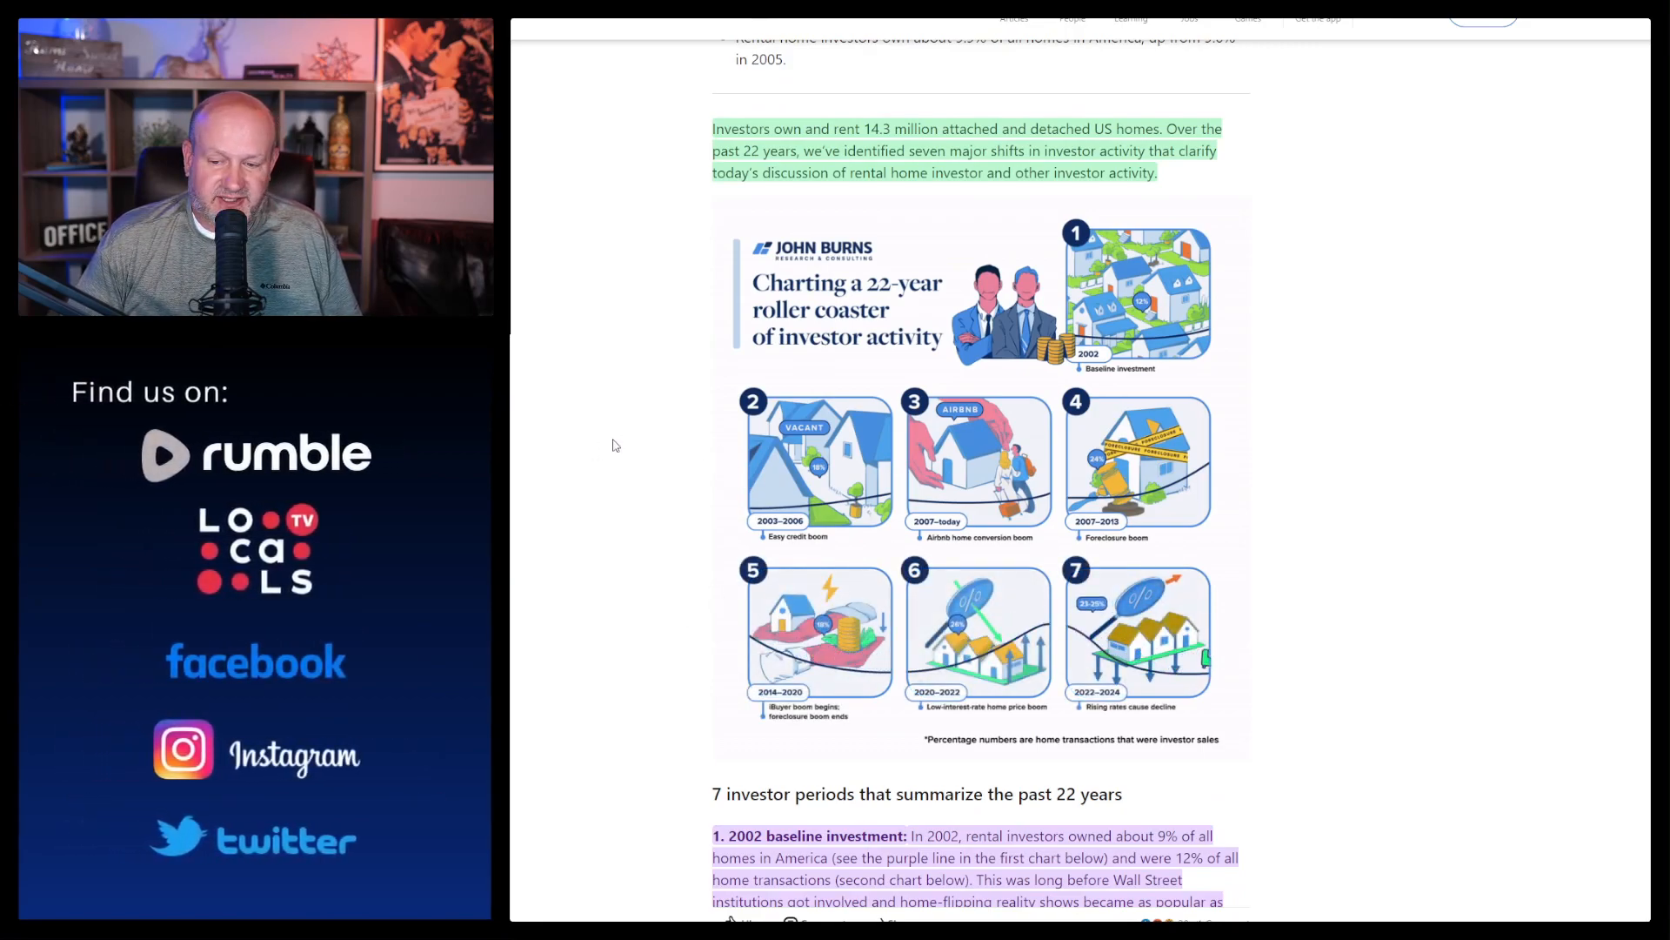
{"action": "scroll", "scroll_direction": "down", "scroll_amount": 3}
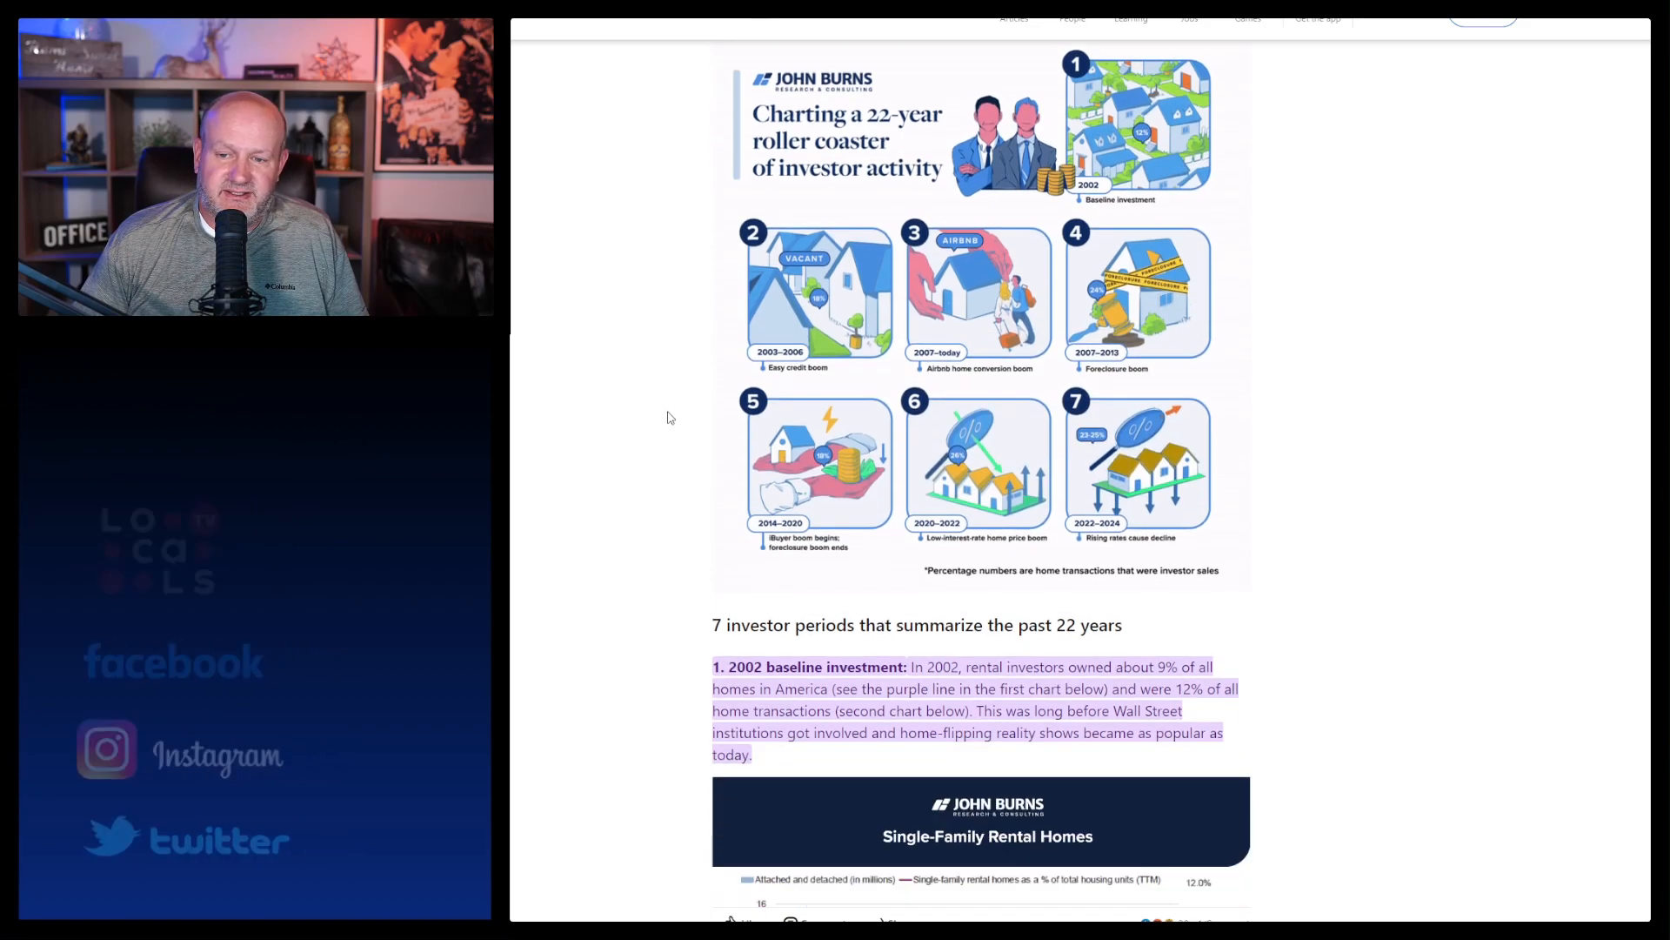
{"action": "scroll", "scroll_direction": "down", "scroll_amount": 3}
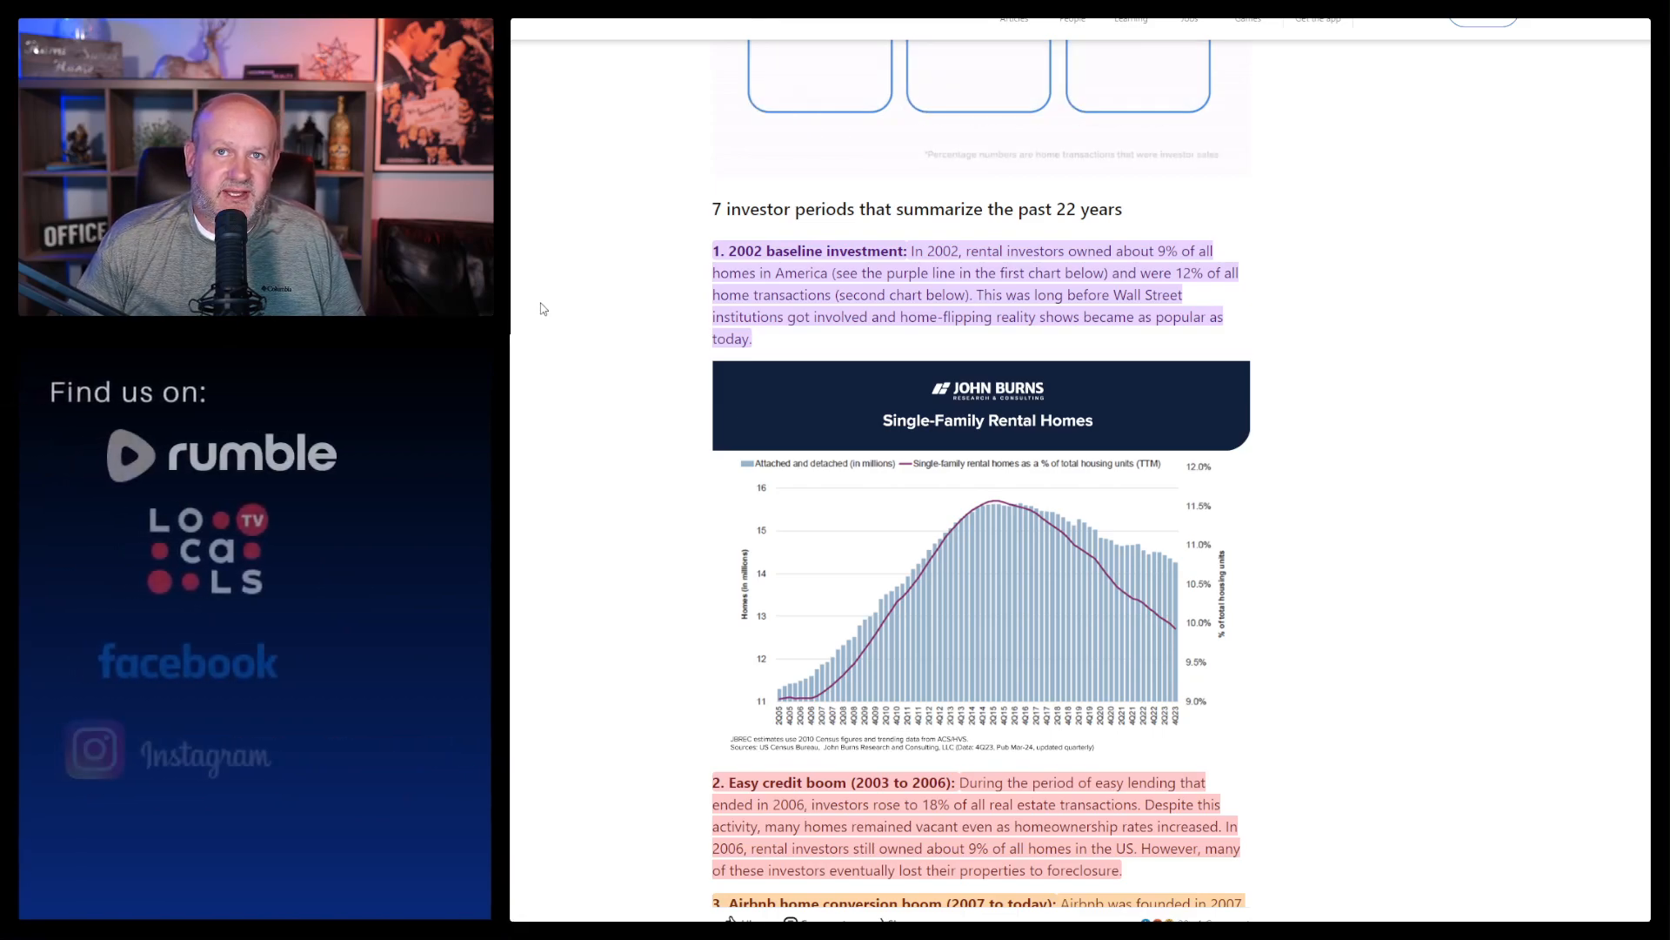
{"action": "scroll", "scroll_direction": "down", "scroll_amount": 3}
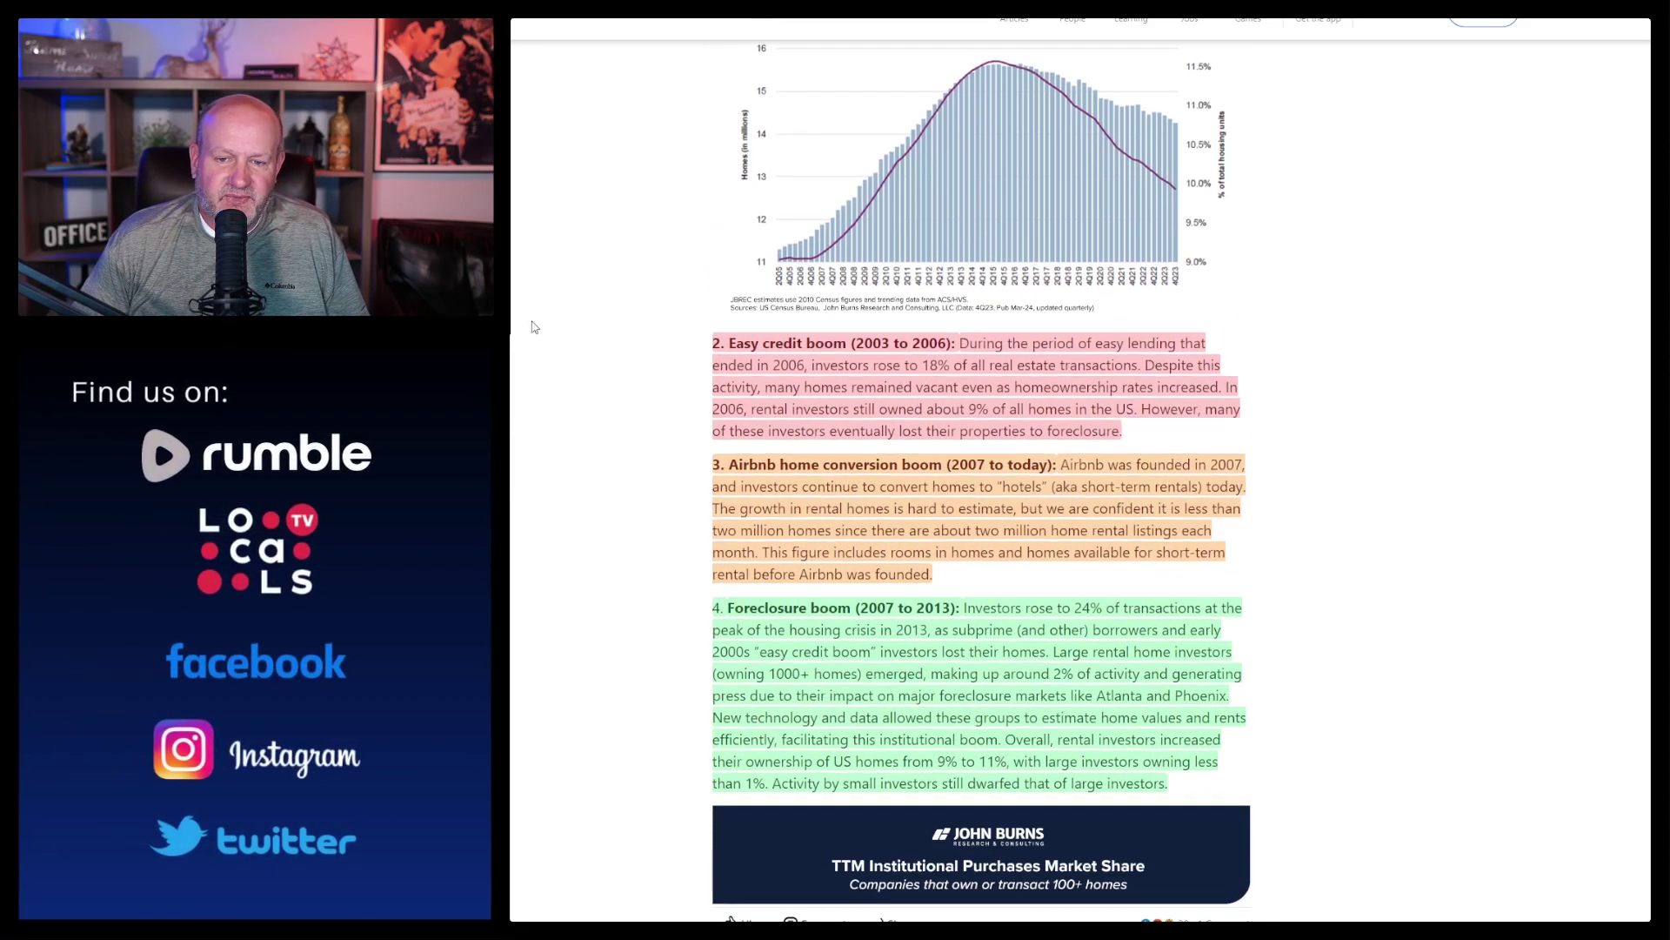
{"action": "scroll", "scroll_direction": "down", "scroll_amount": 3}
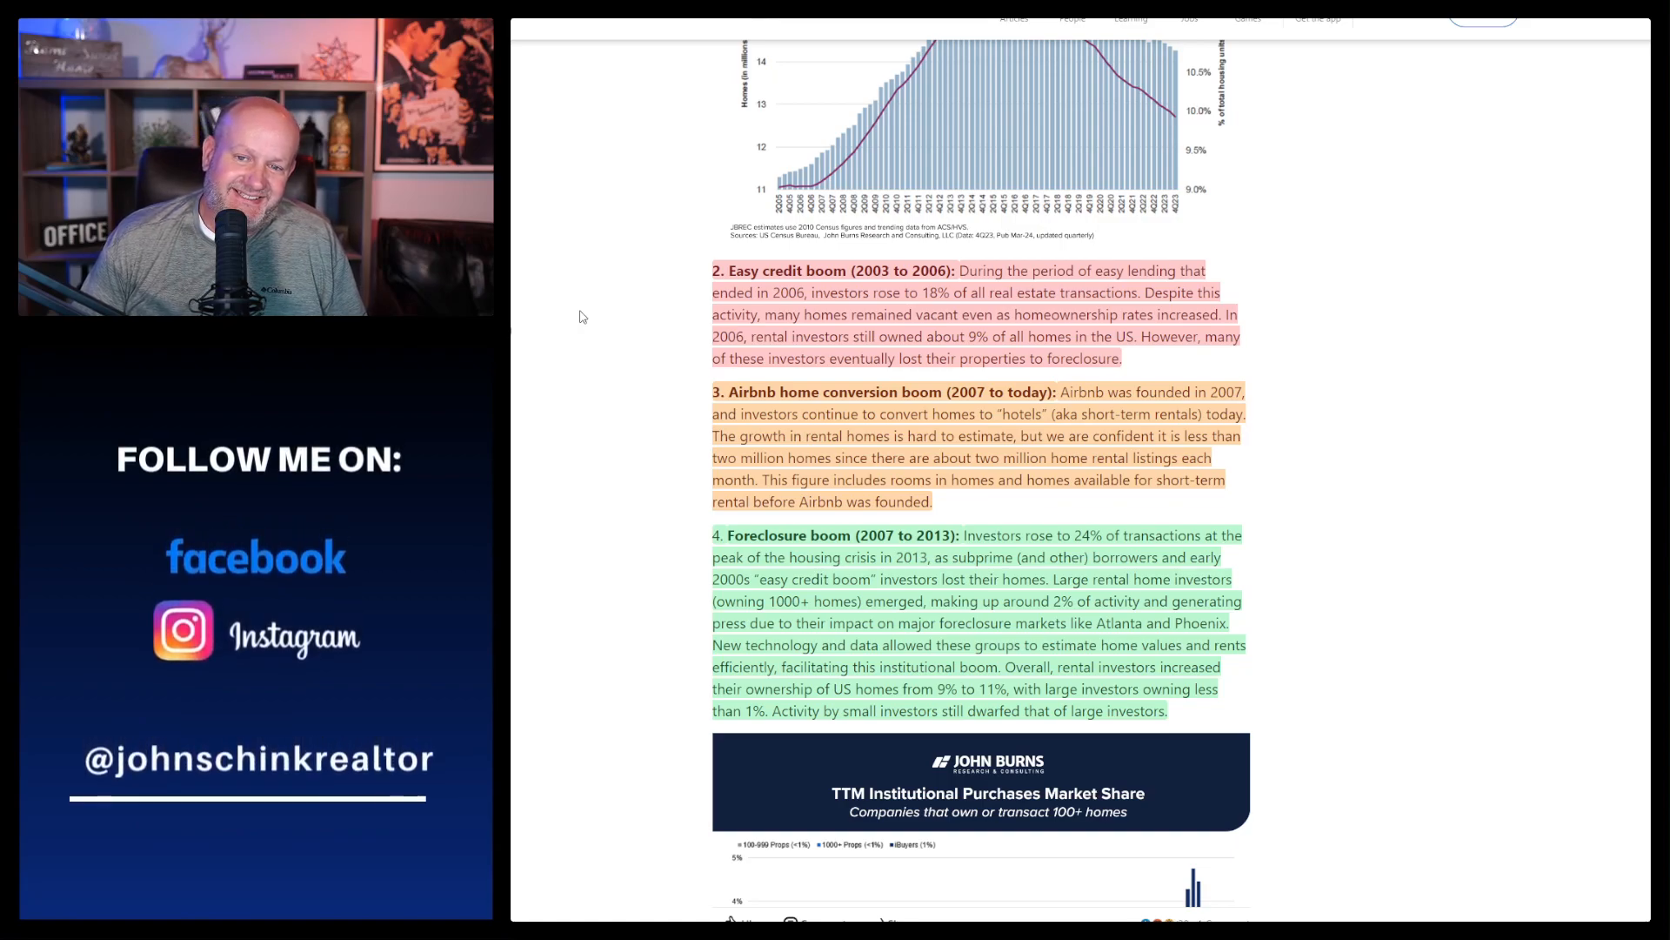
{"action": "mouse_move", "coordinate": [649, 304]}
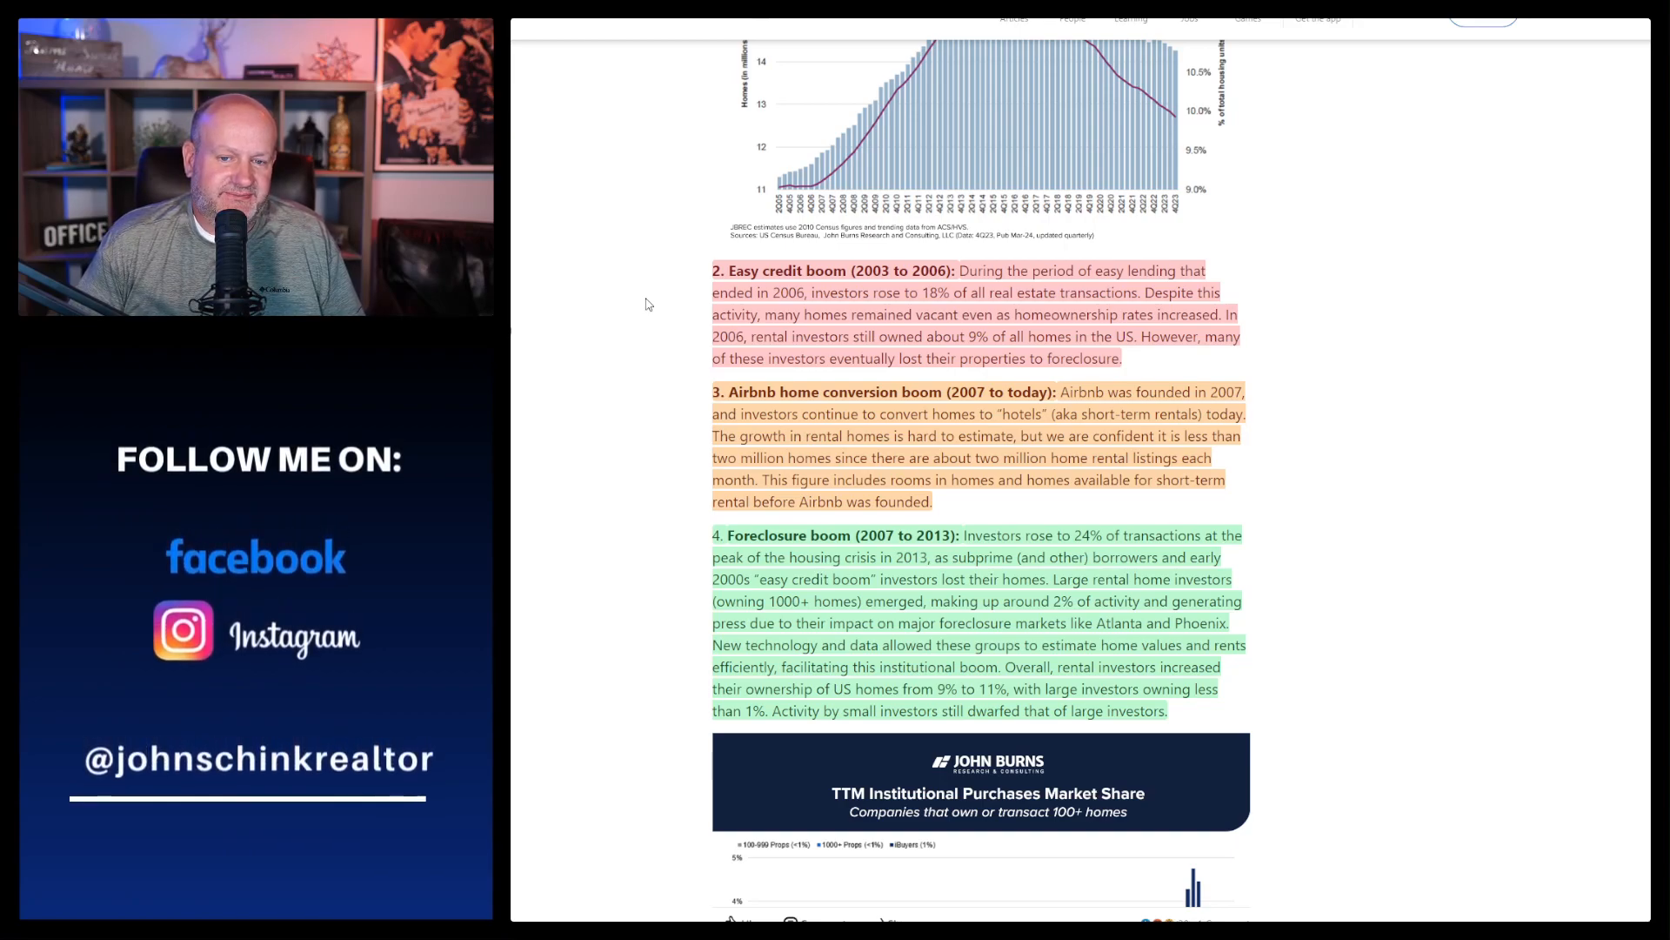
{"action": "scroll", "scroll_direction": "down", "scroll_amount": 3}
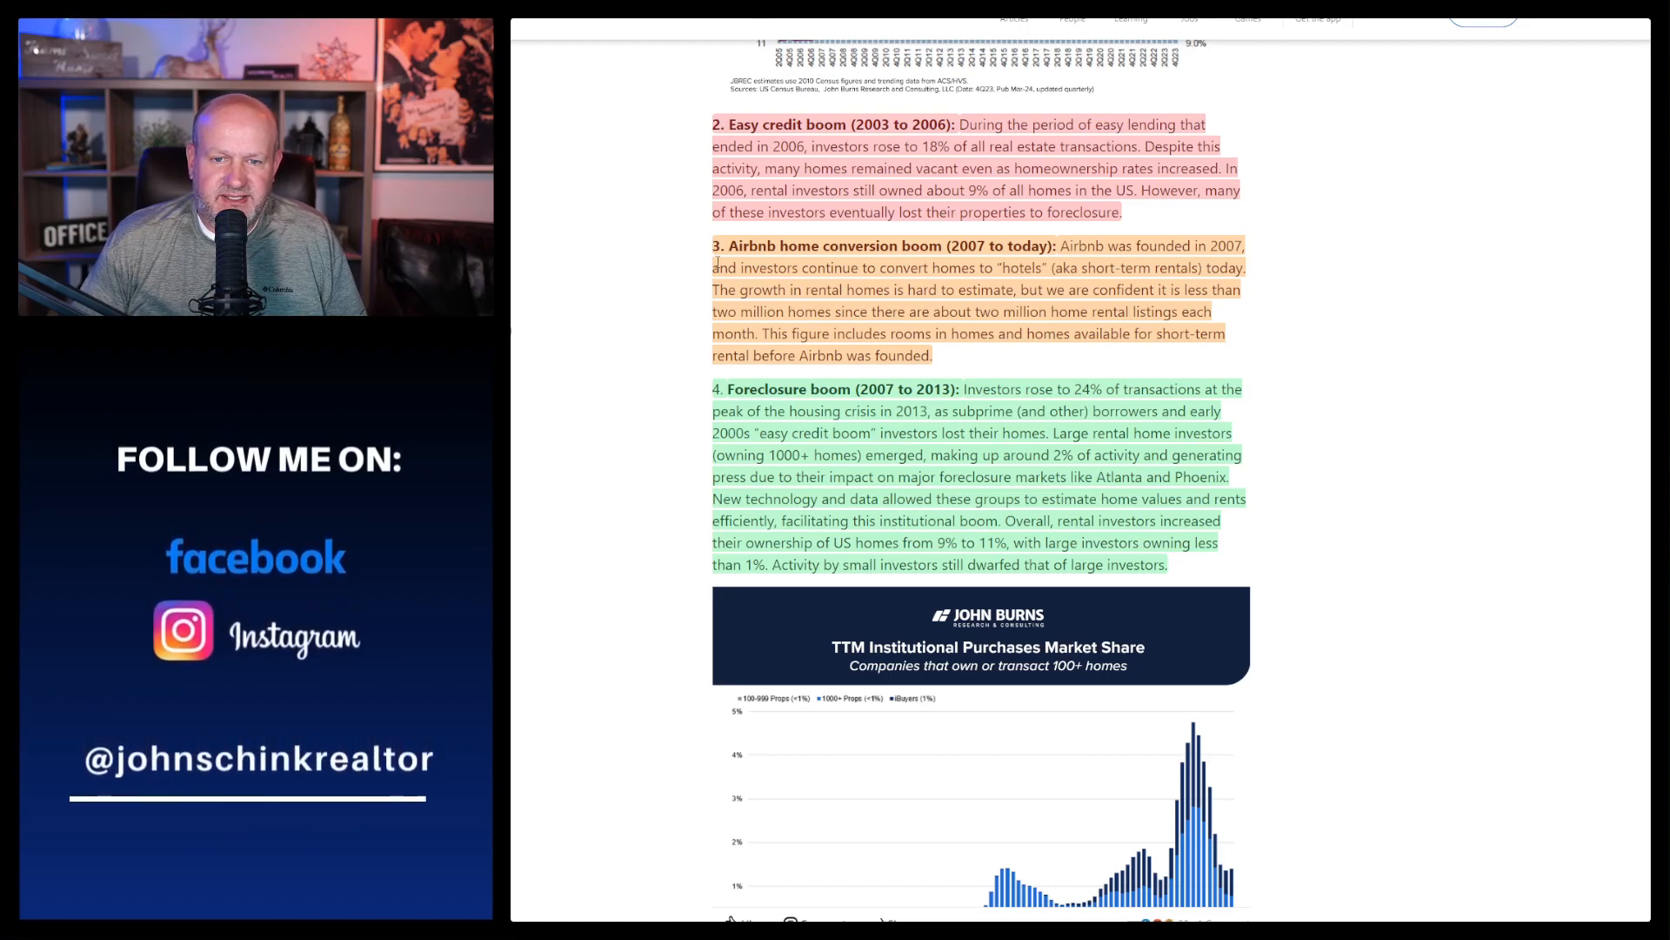
{"action": "mouse_move", "coordinate": [699, 286]}
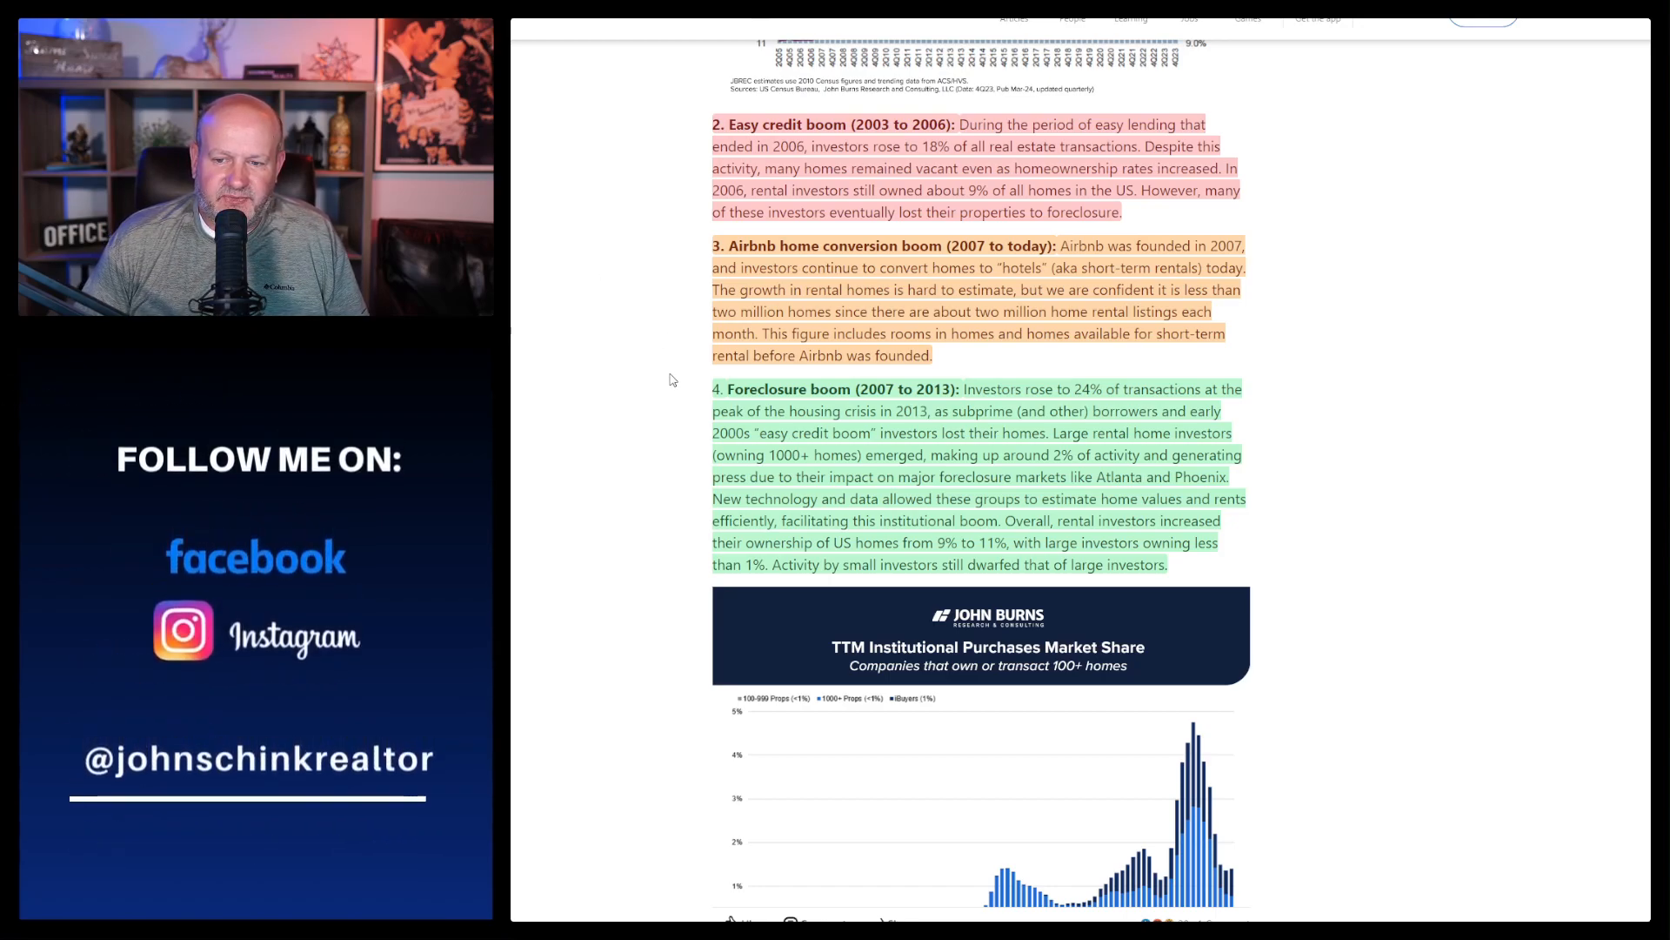
{"action": "mouse_move", "coordinate": [685, 454]}
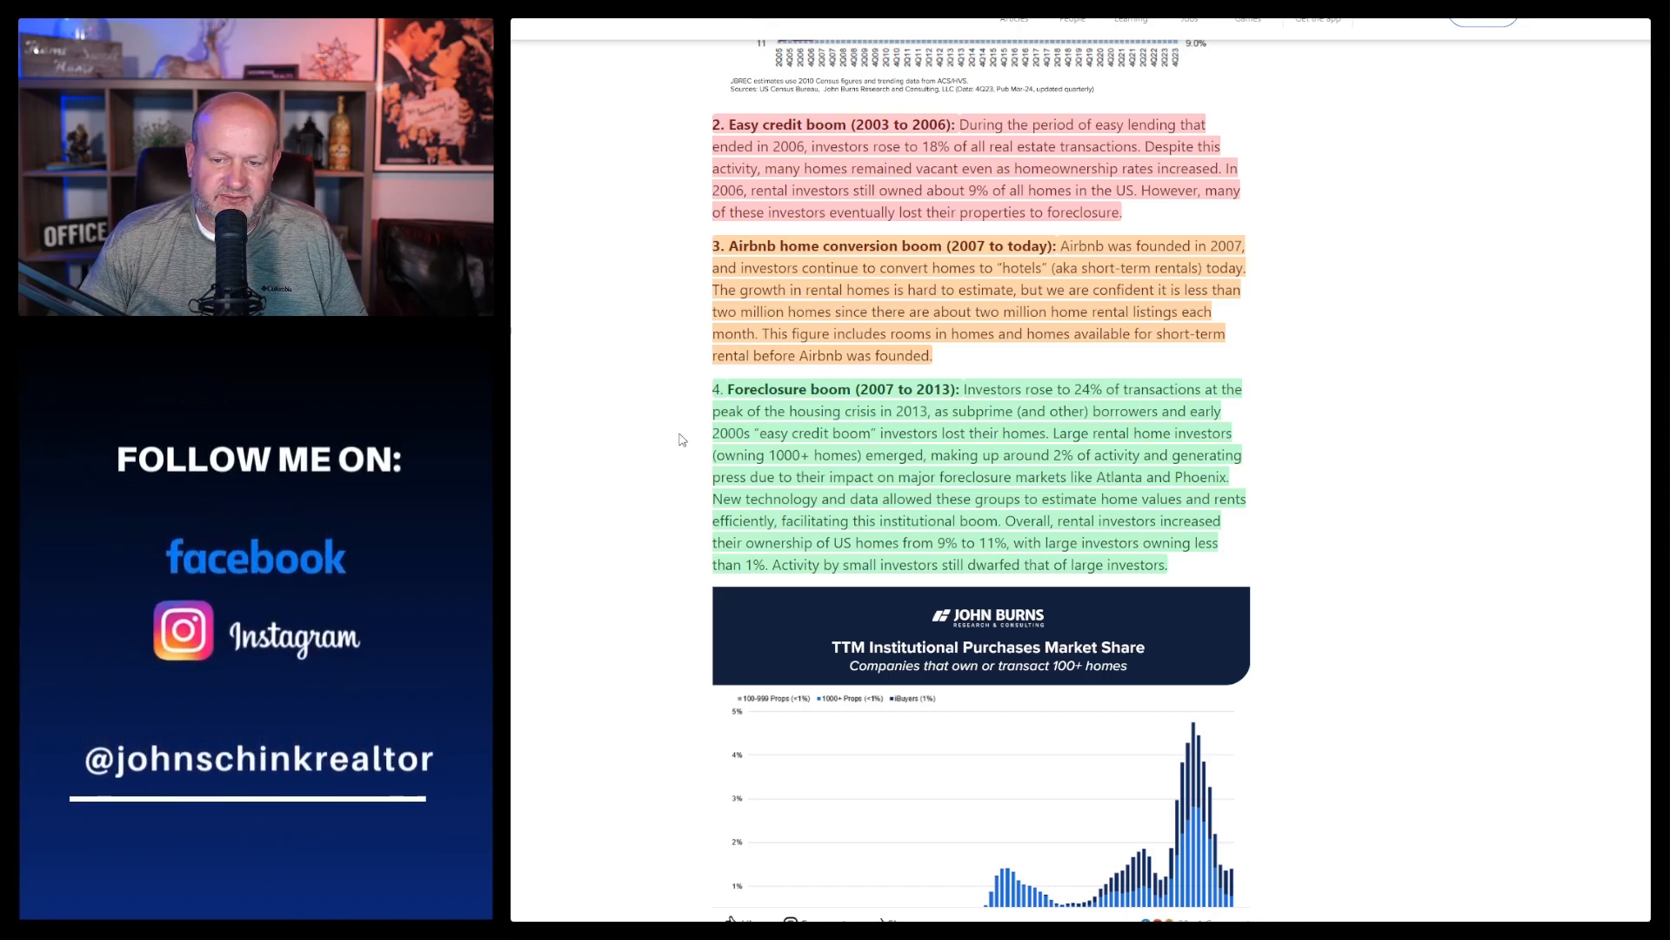
{"action": "mouse_move", "coordinate": [667, 442]}
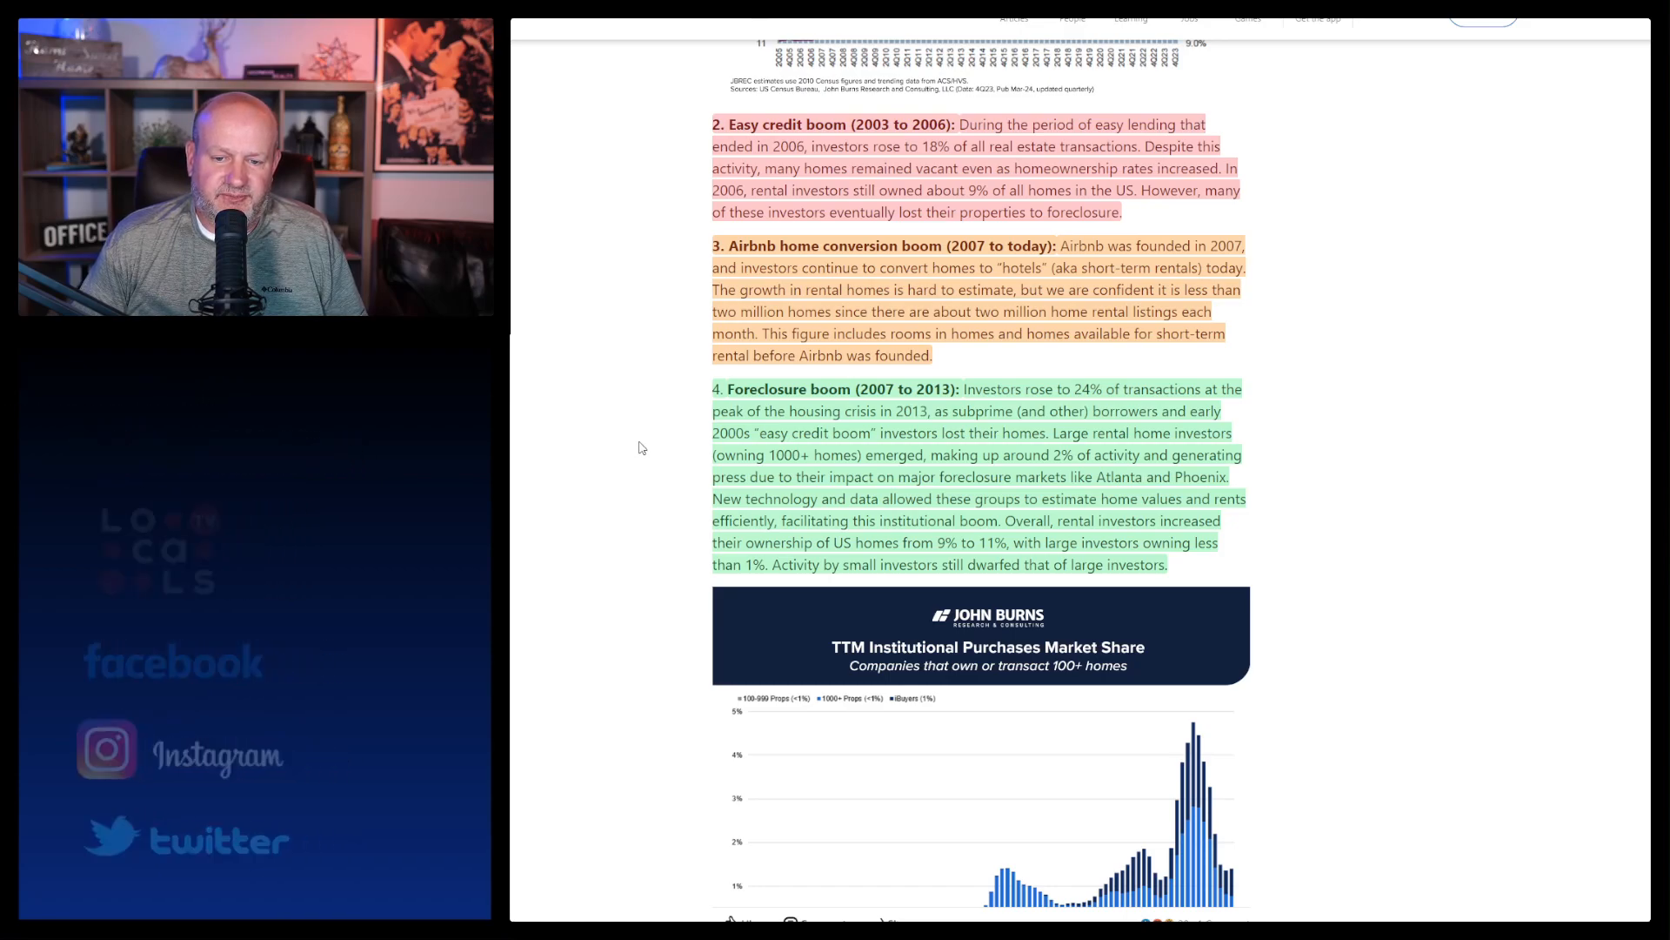
{"action": "scroll", "scroll_direction": "down", "scroll_amount": 3}
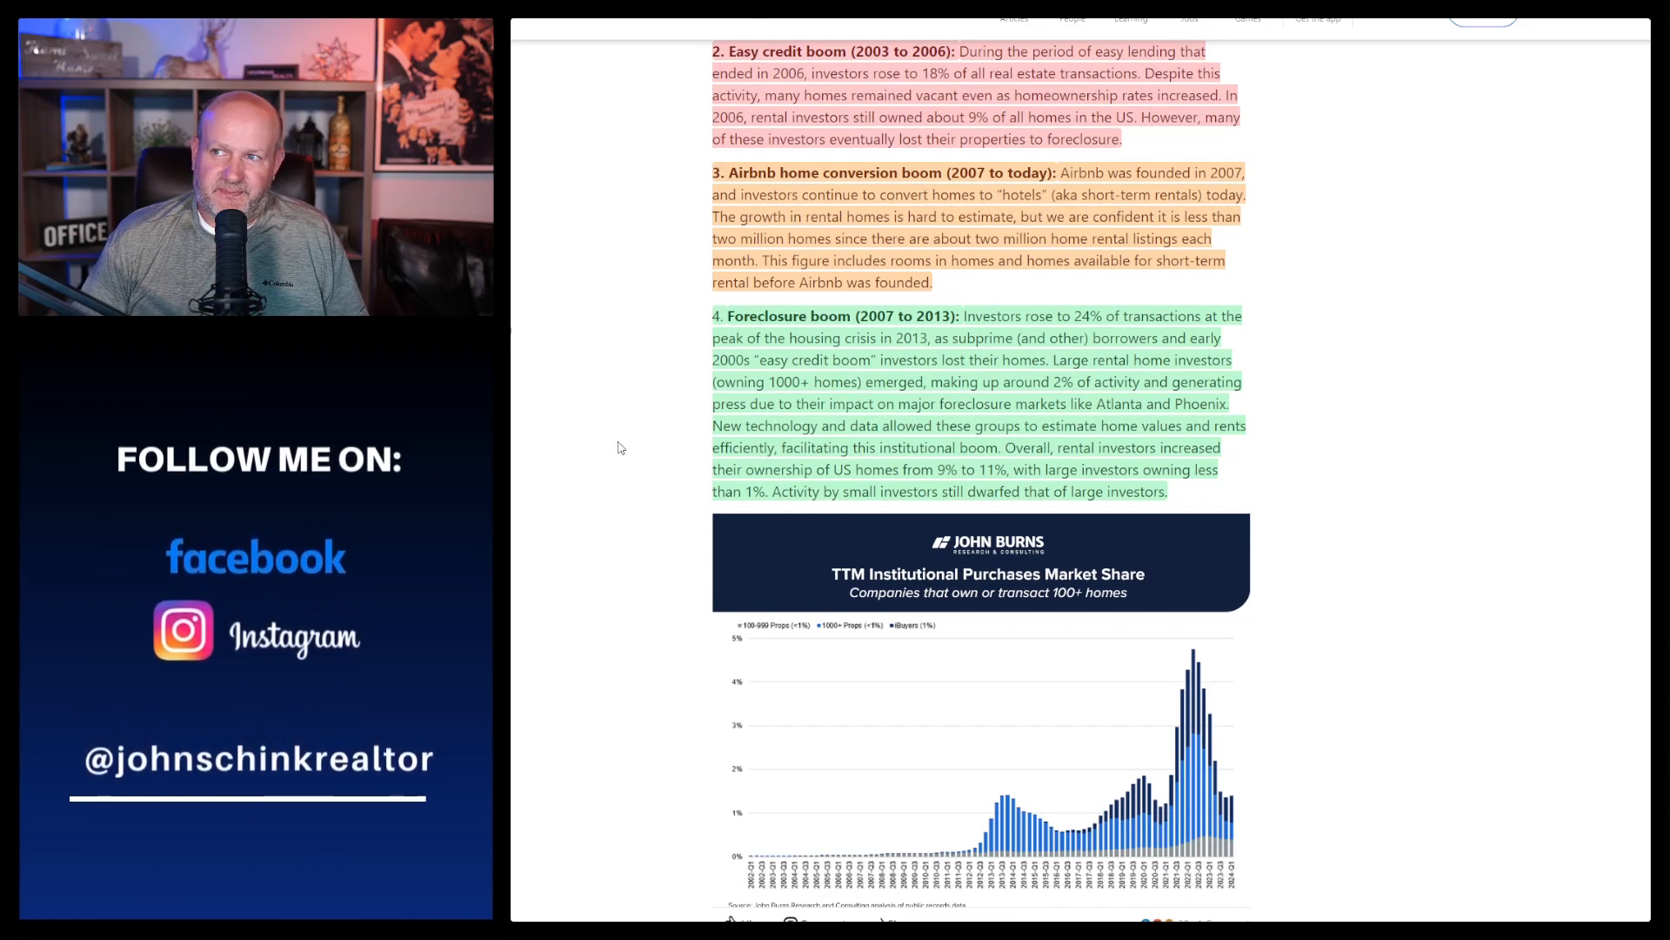
{"action": "scroll", "scroll_direction": "down", "scroll_amount": 3}
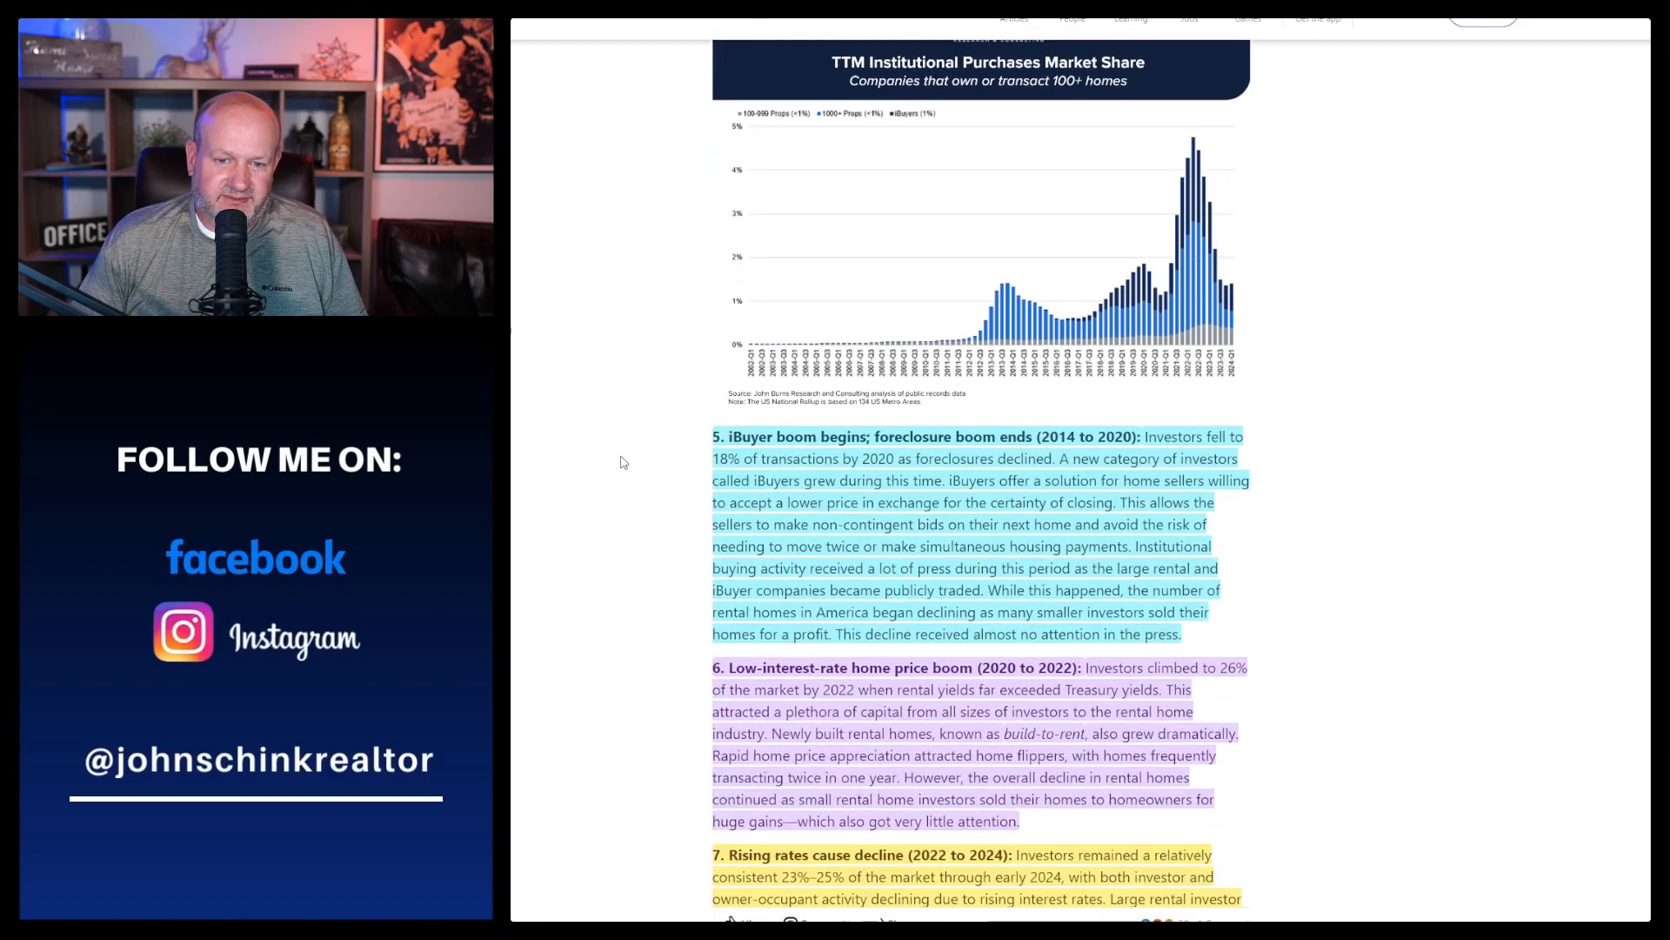
{"action": "scroll", "scroll_direction": "down", "scroll_amount": 3}
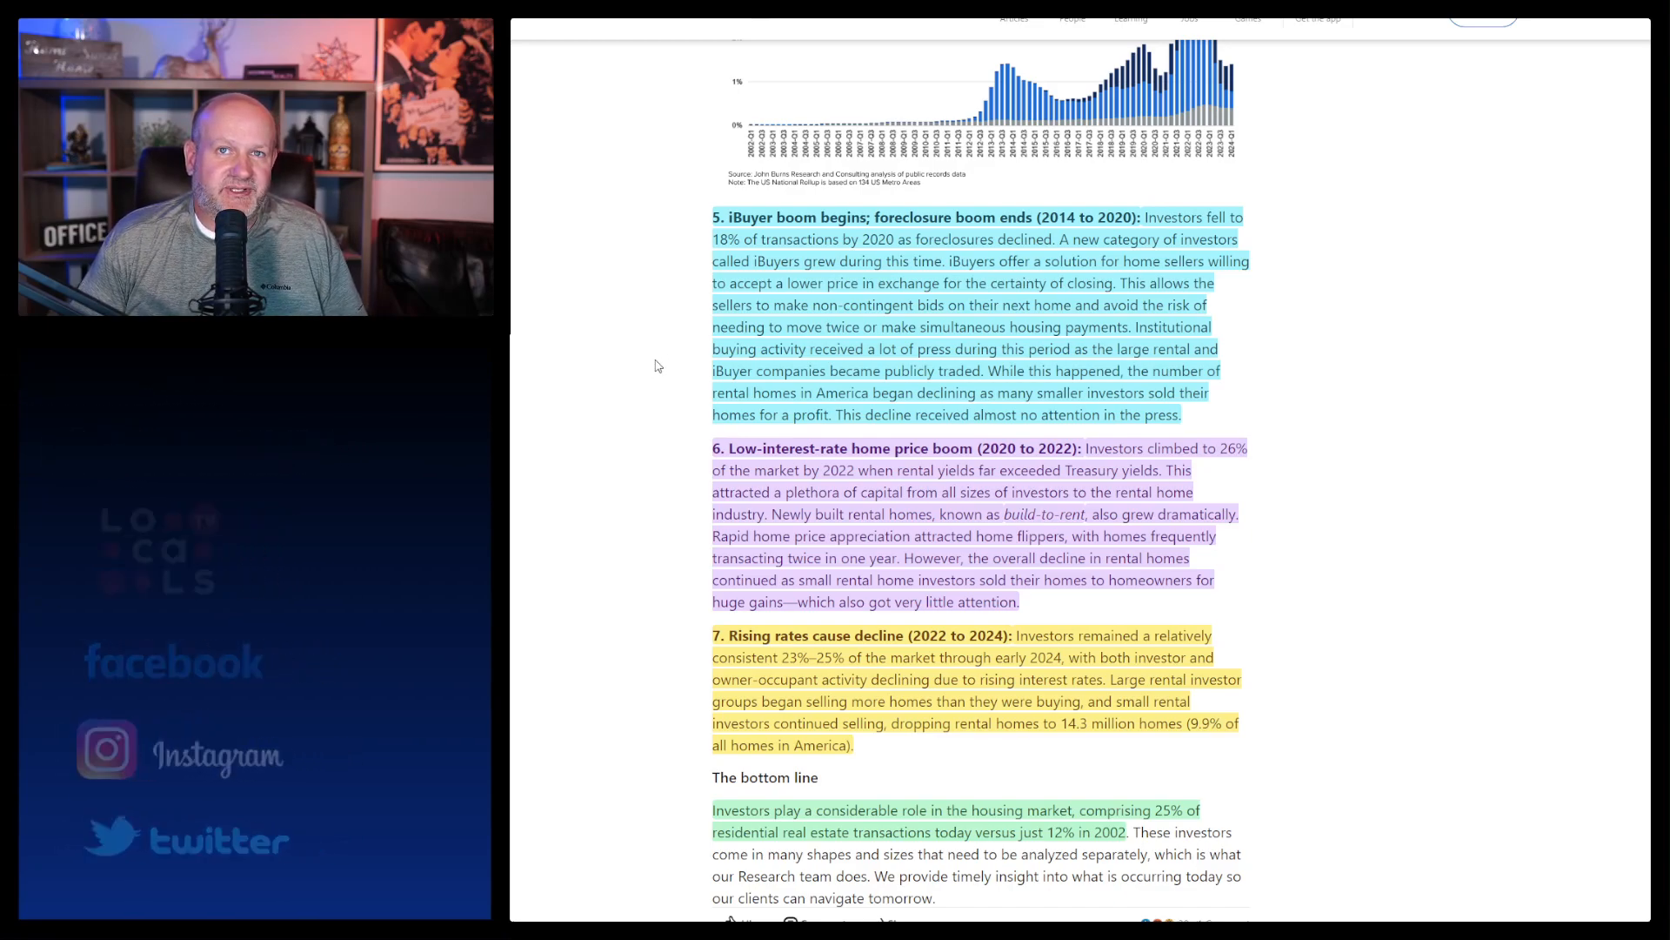
{"action": "scroll", "scroll_direction": "down", "scroll_amount": 3}
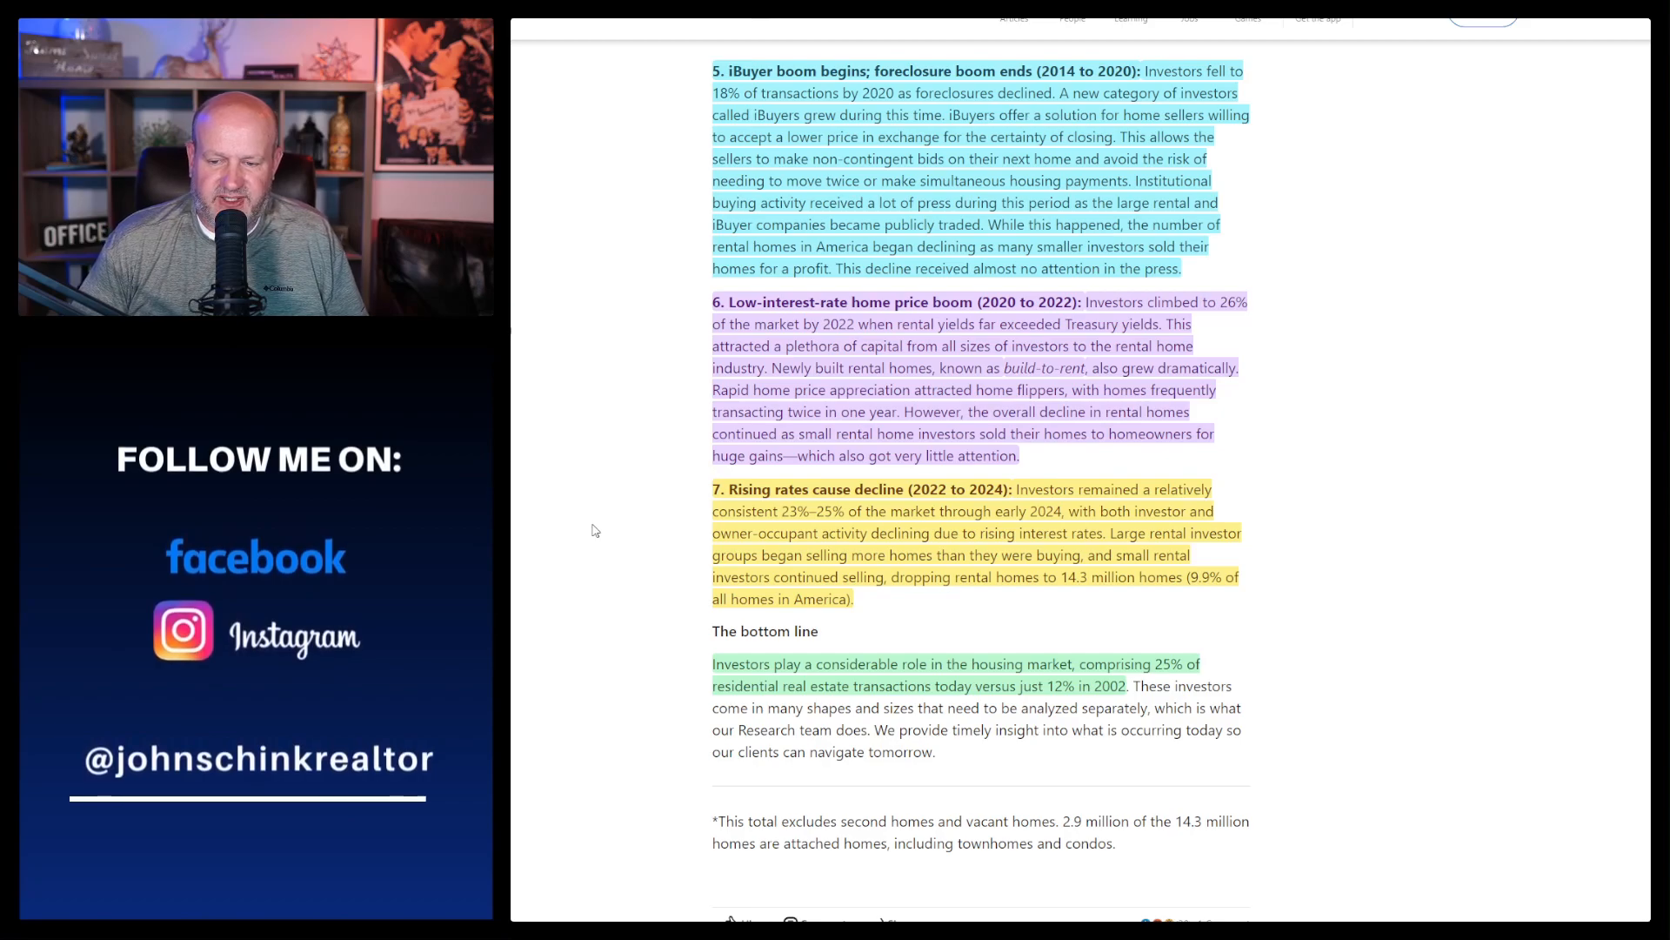
{"action": "mouse_move", "coordinate": [589, 519]}
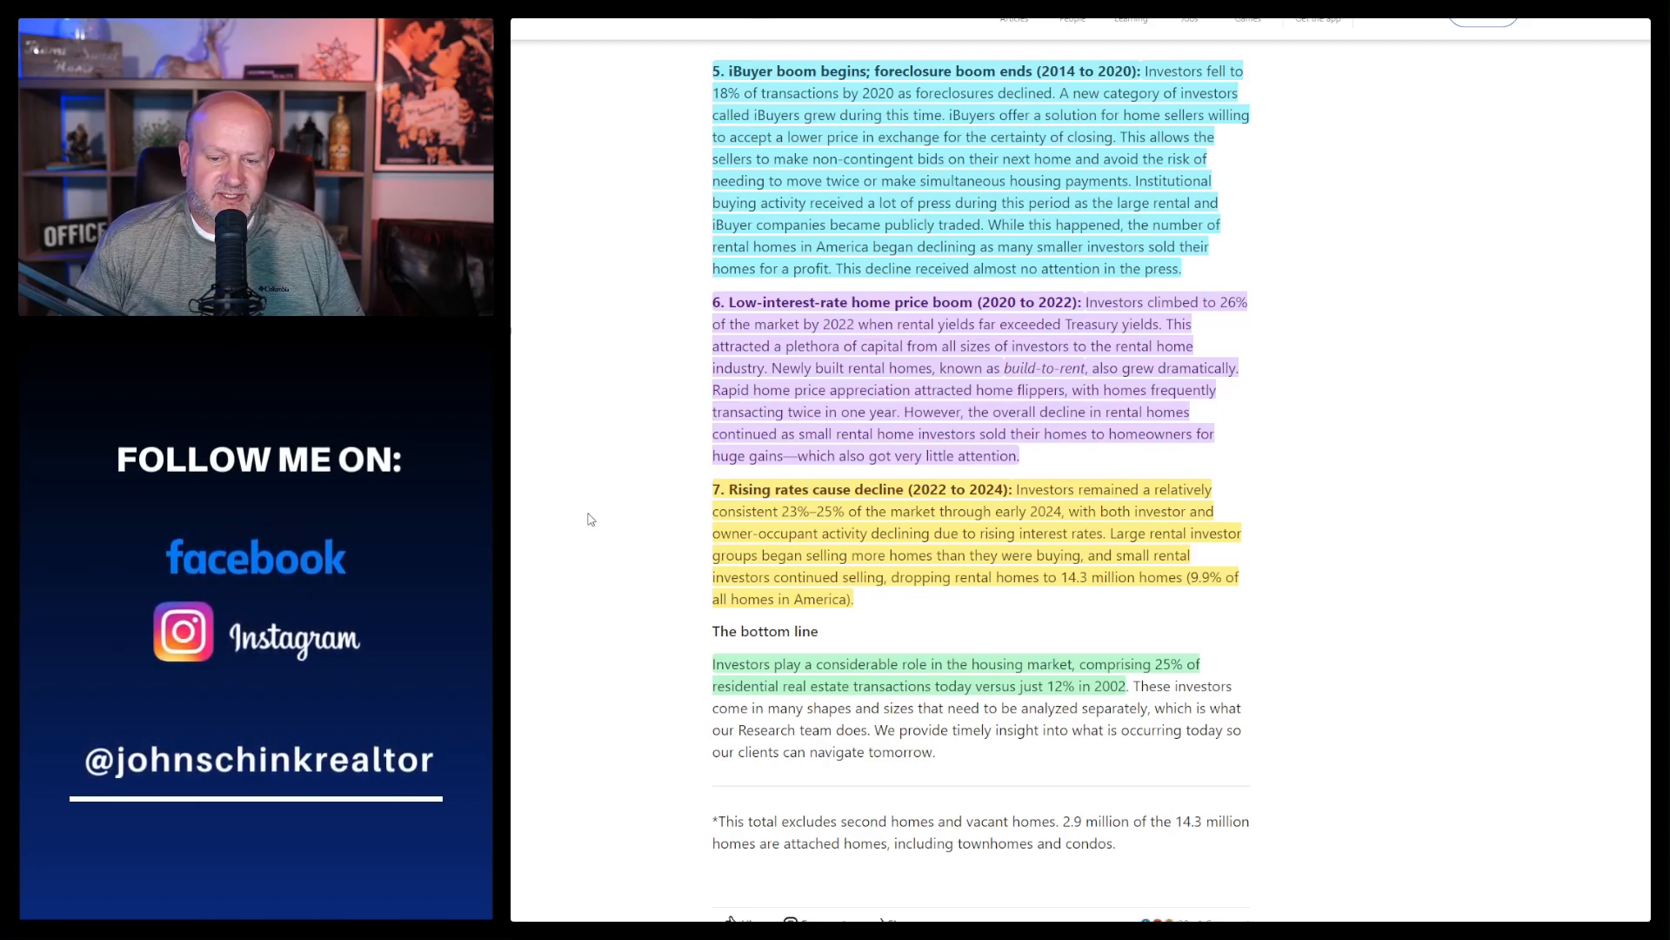